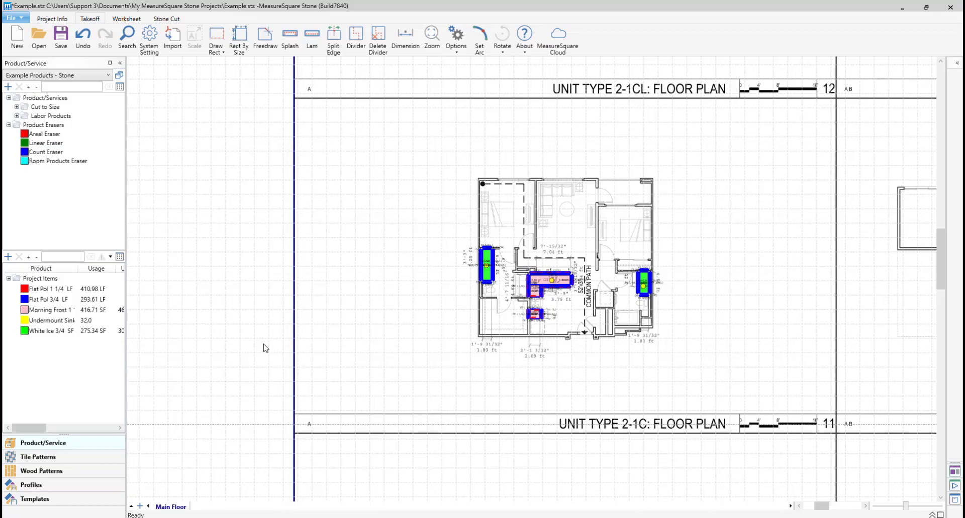
mouse_move(404, 301)
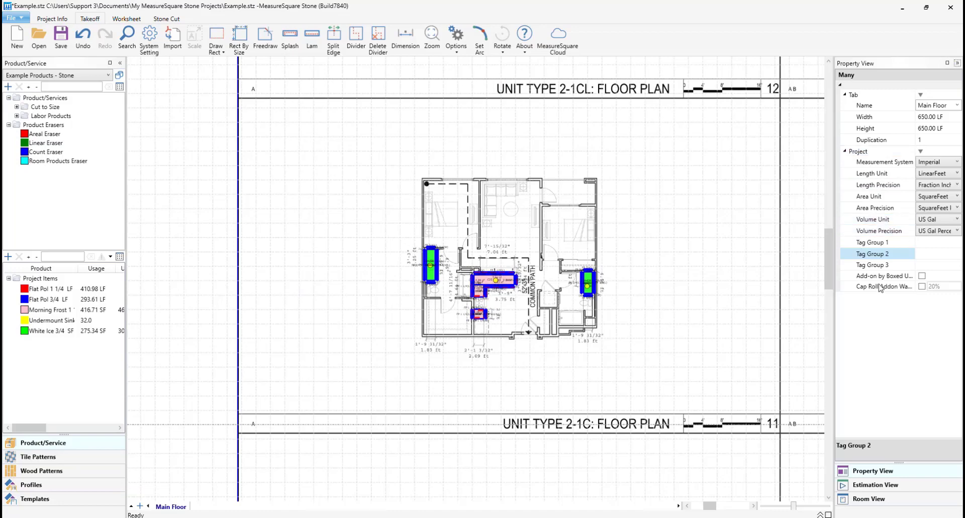
Name Tag Group 1 'Type' and Tag Group 2 'Product' in Property View
left_click(936, 242)
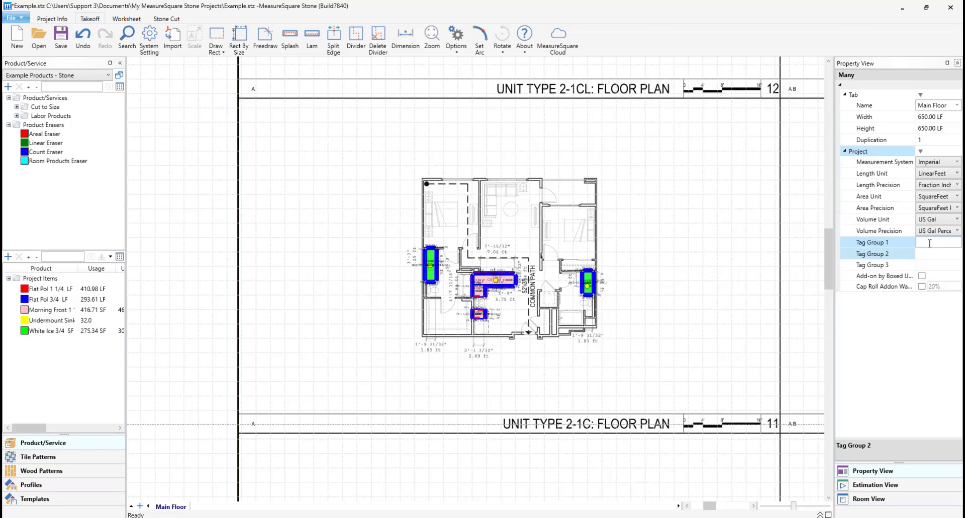
left_click(878, 242)
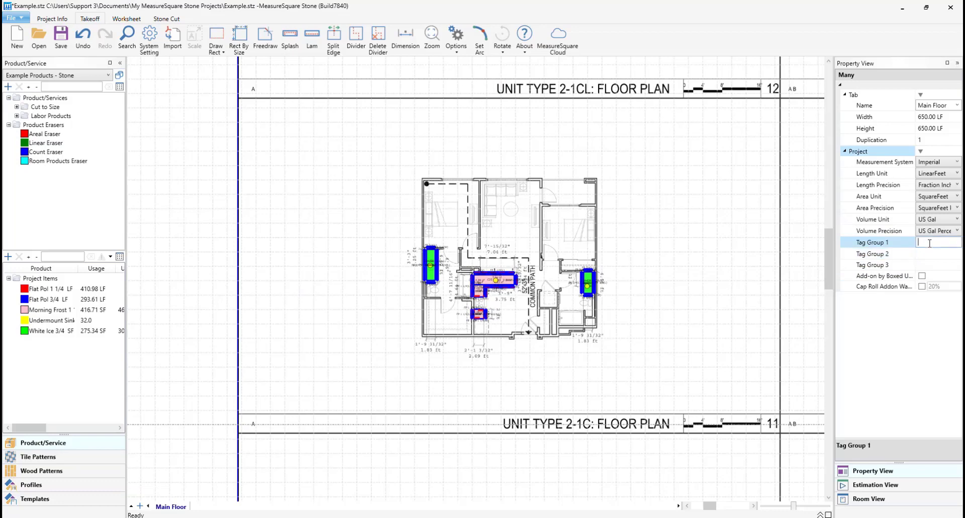
type("Type")
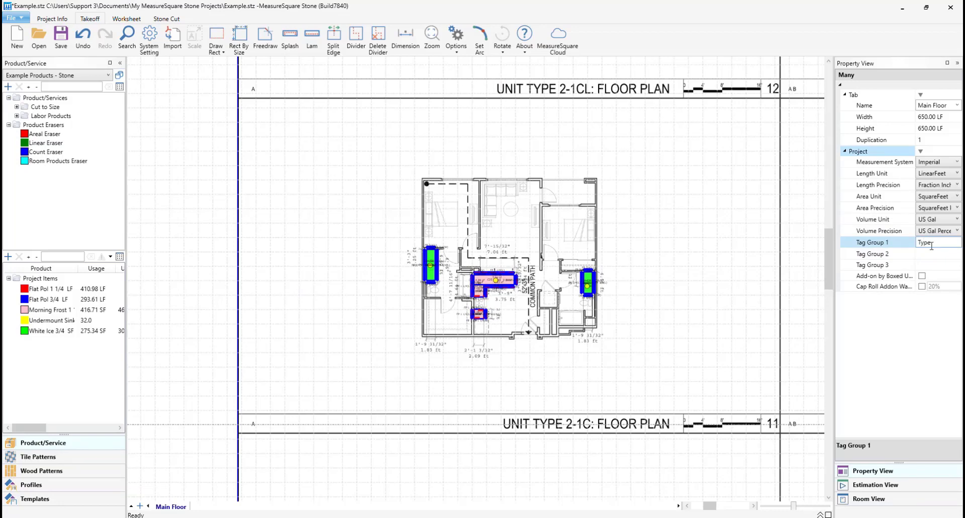
left_click(936, 254)
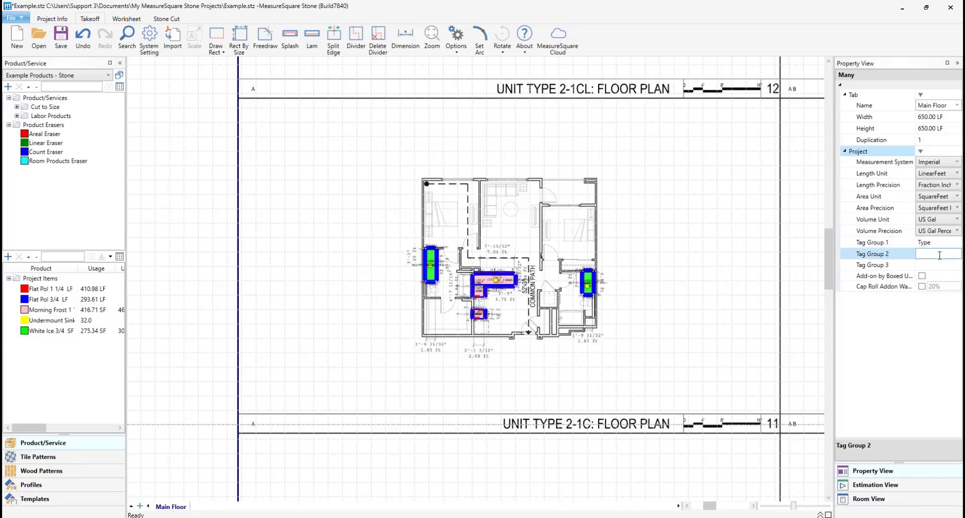
type("Product")
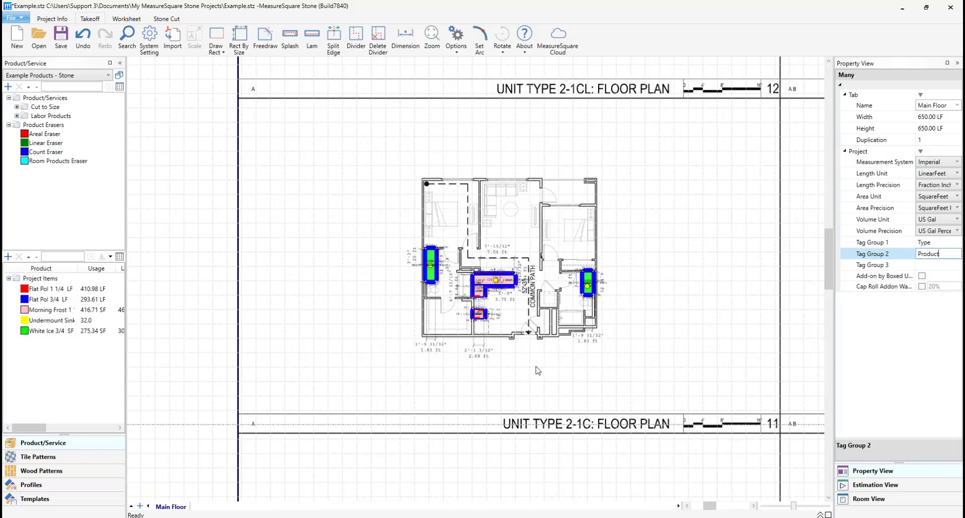
mouse_move(527, 368)
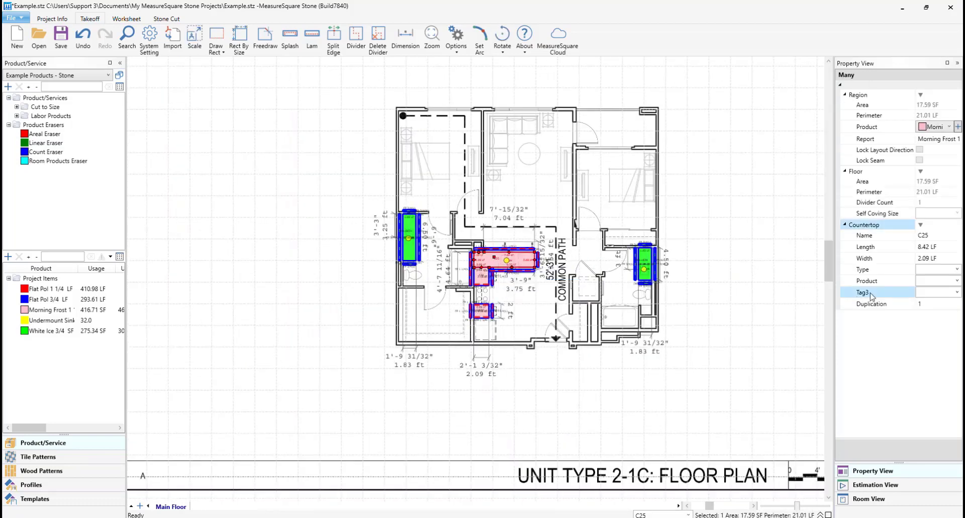
Set countertop C25's Type tag to 2-1C
left_click(865, 282)
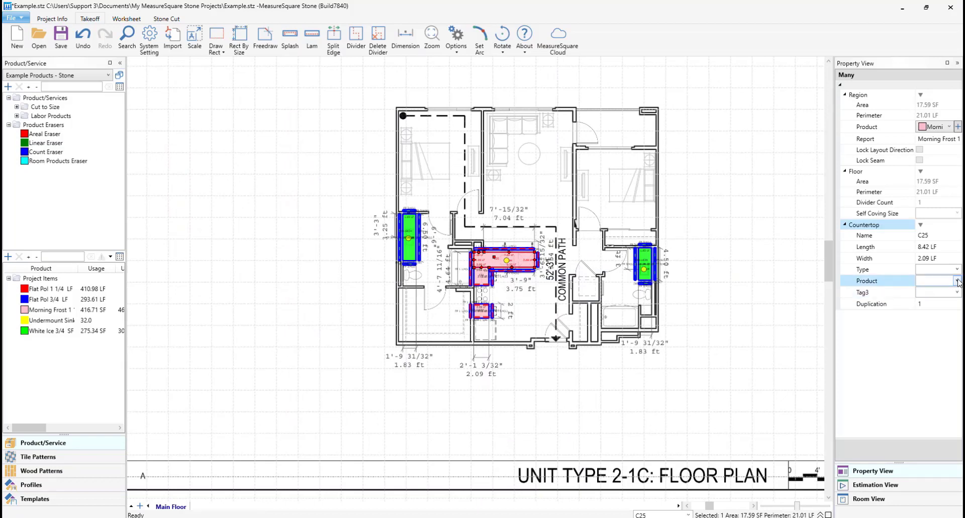
left_click(952, 269)
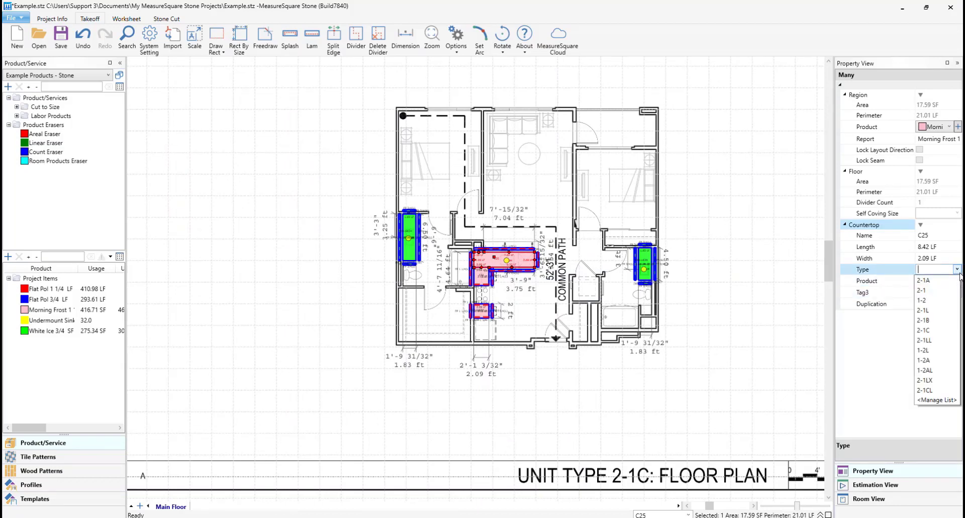
left_click(952, 270)
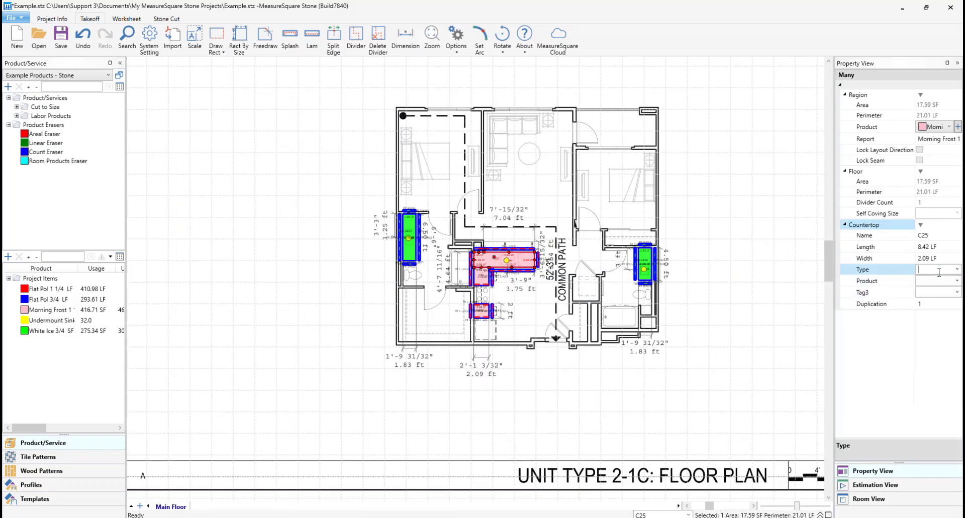
type("2-1A")
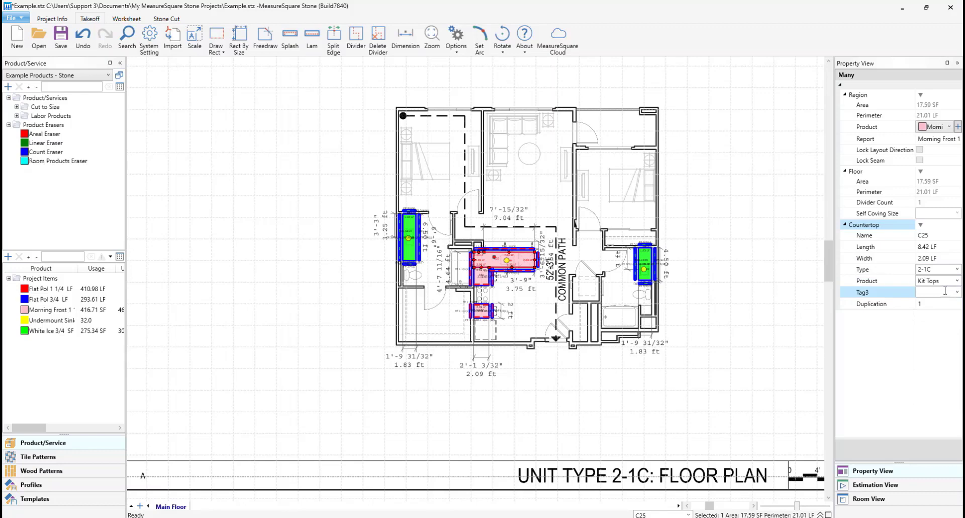
Set its Product tag to Kit Tops and bring up the product values' Manage List
left_click(867, 281)
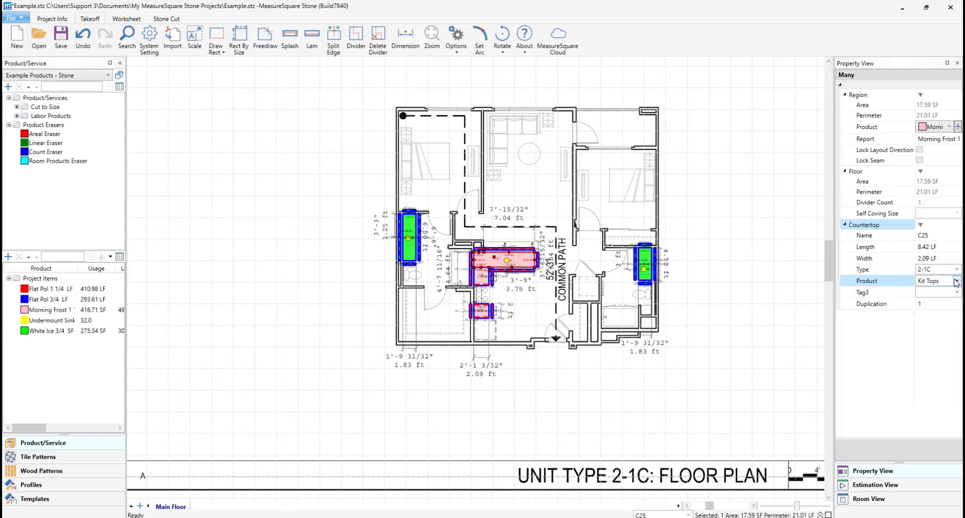
left_click(955, 282)
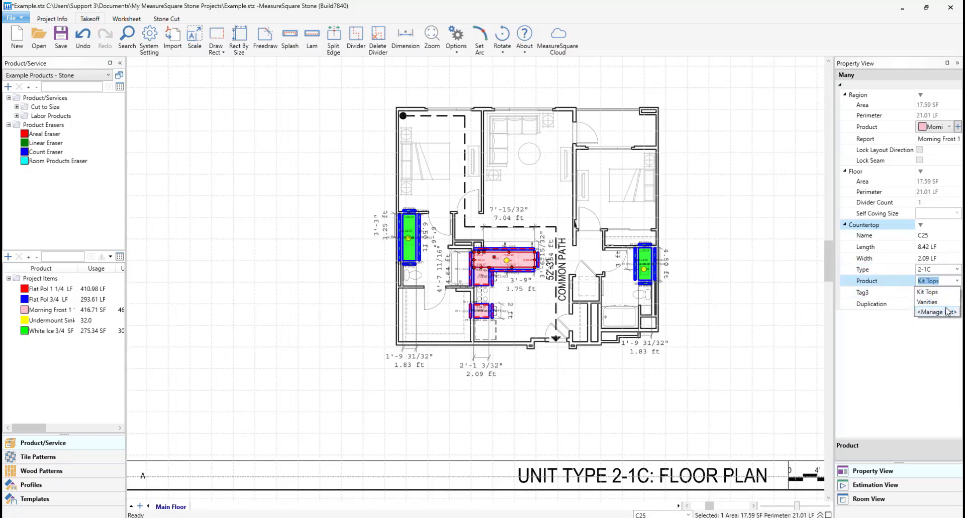
left_click(933, 312)
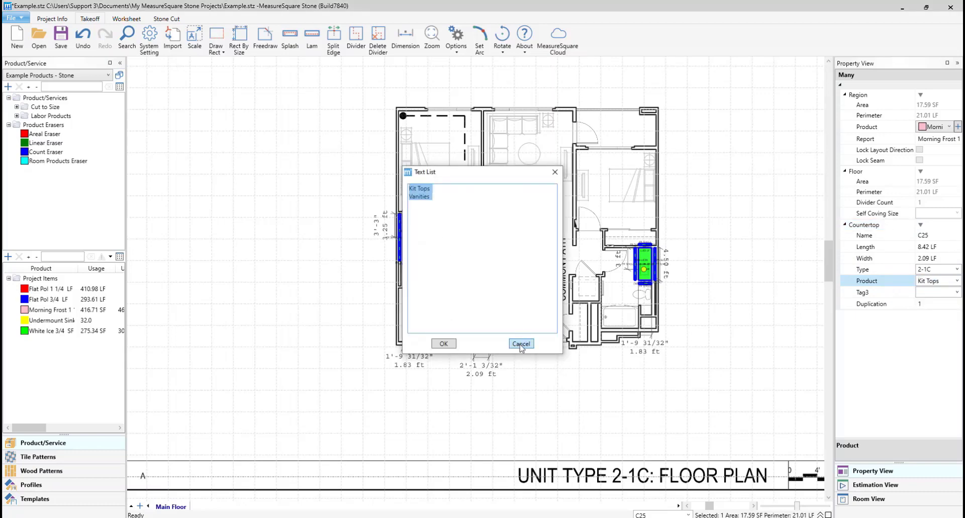
Cancel the Text List dialog unchanged and move to the Worksheet area
left_click(521, 343)
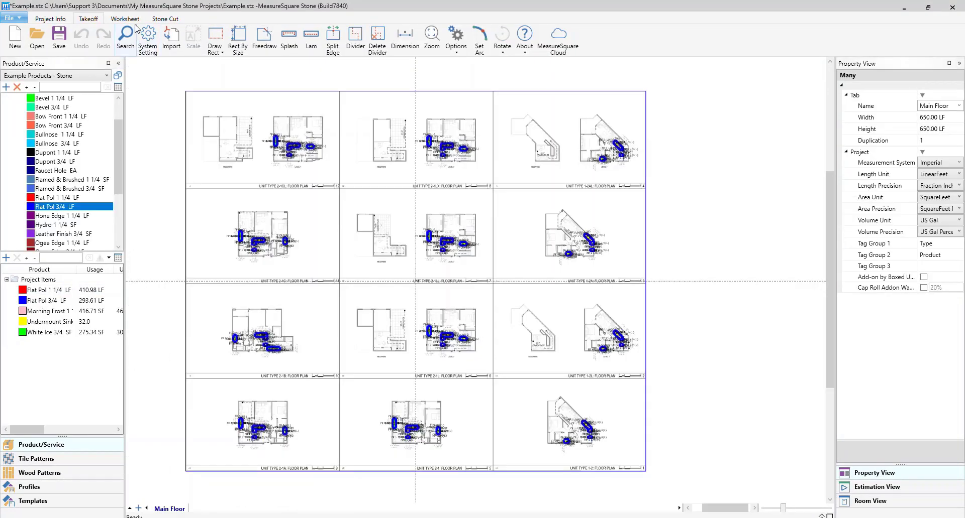
left_click(124, 18)
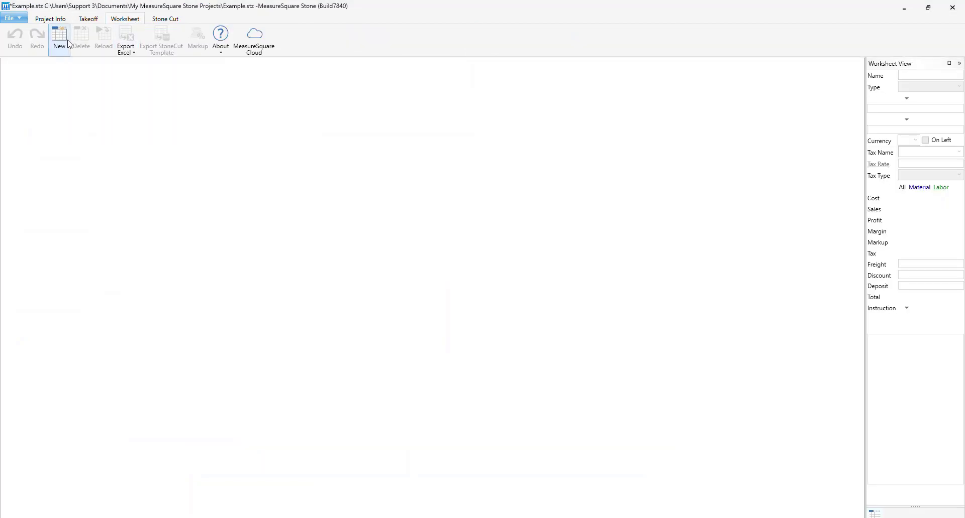
Generate a new Proposal worksheet grouping countertops by floor, type and product with totals
left_click(60, 40)
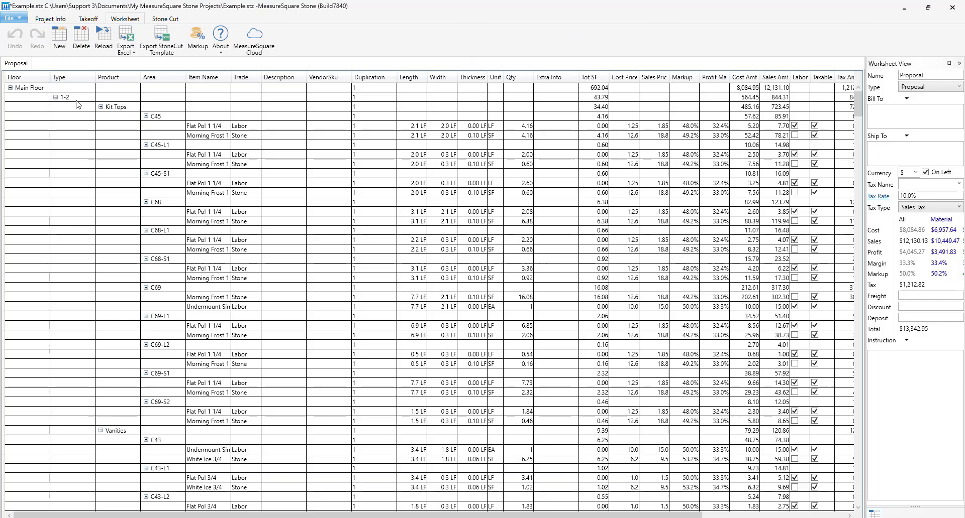
Move the Product grouping ahead of Type so types nest under Kit Tops
left_click(110, 78)
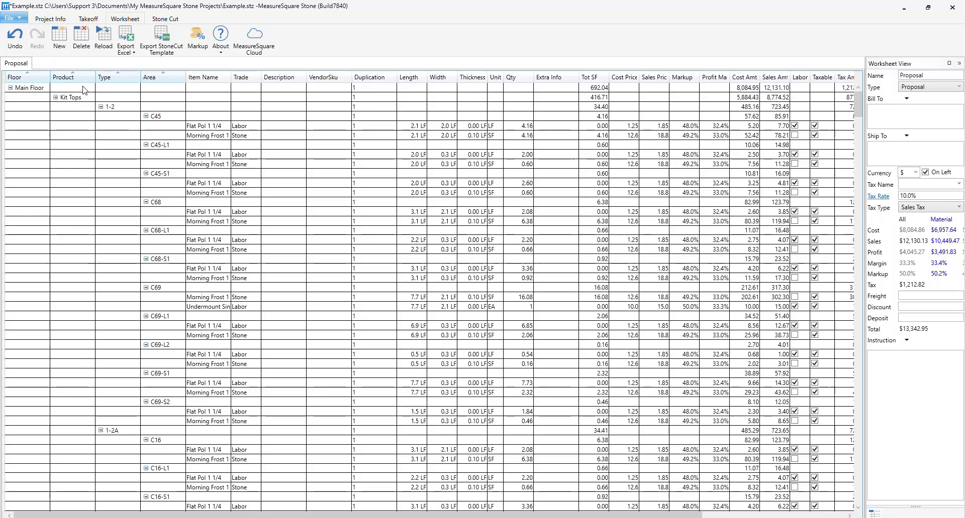
Collapse All groups to product summary rows, then expand Kit Tops to show types 1-2 and 1-2A
right_click(83, 90)
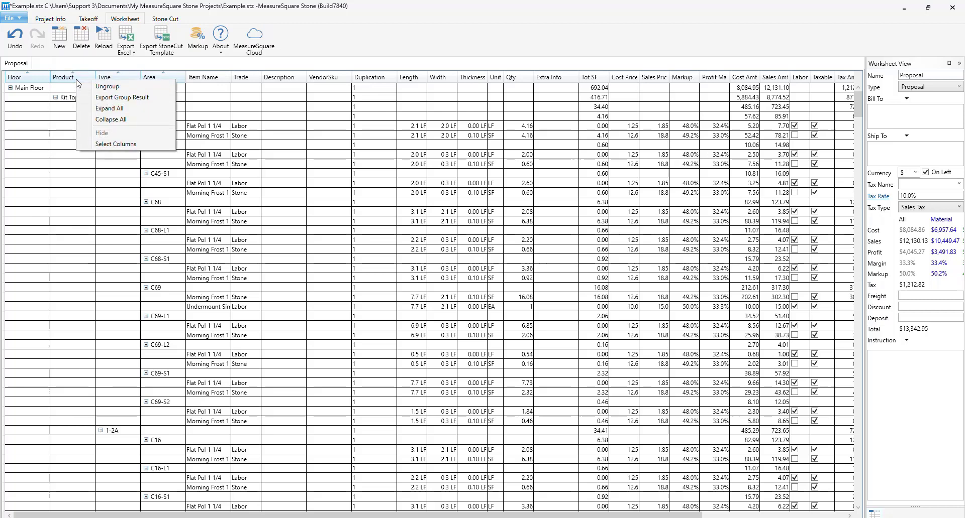
mouse_move(105, 123)
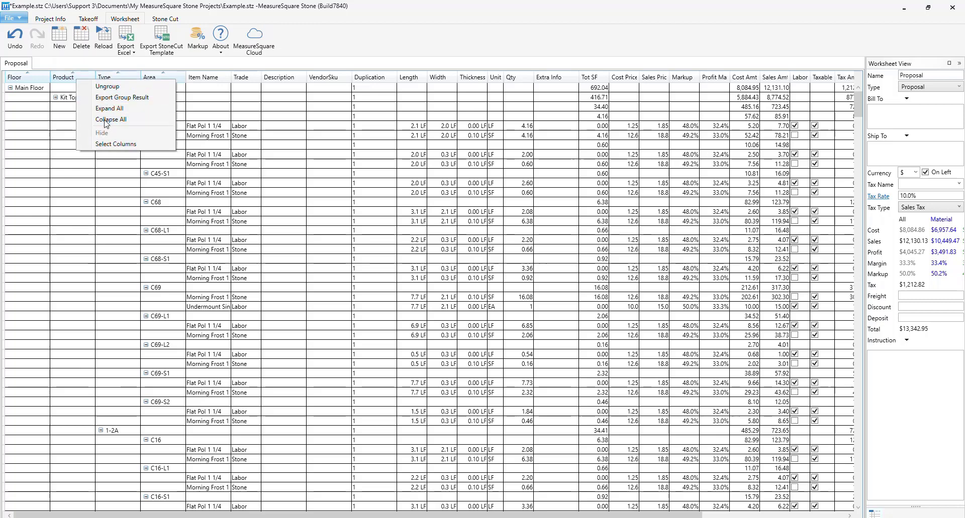
left_click(111, 120)
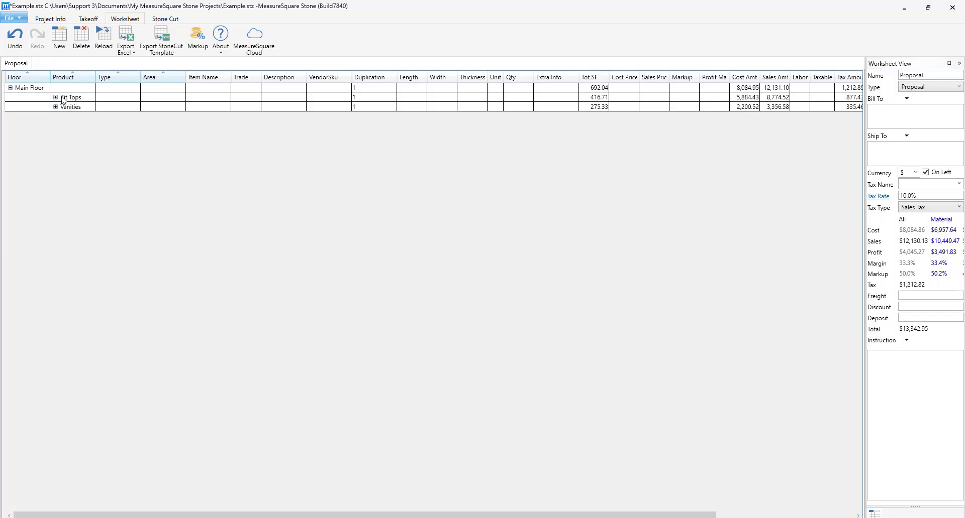
left_click(71, 98)
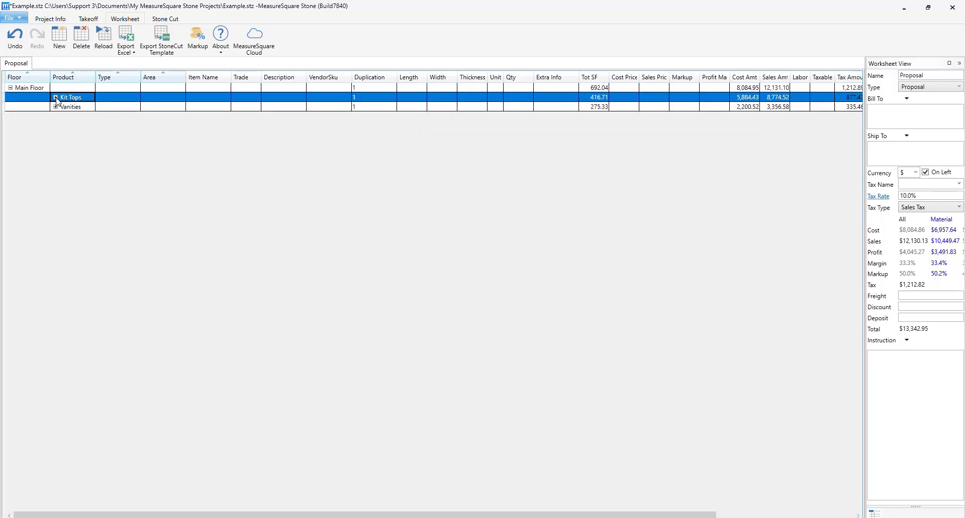
left_click(55, 97)
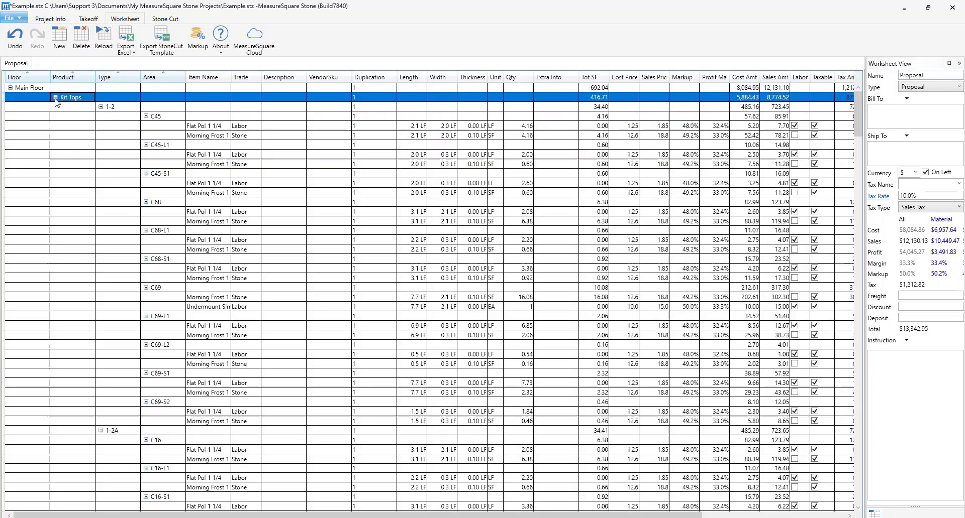